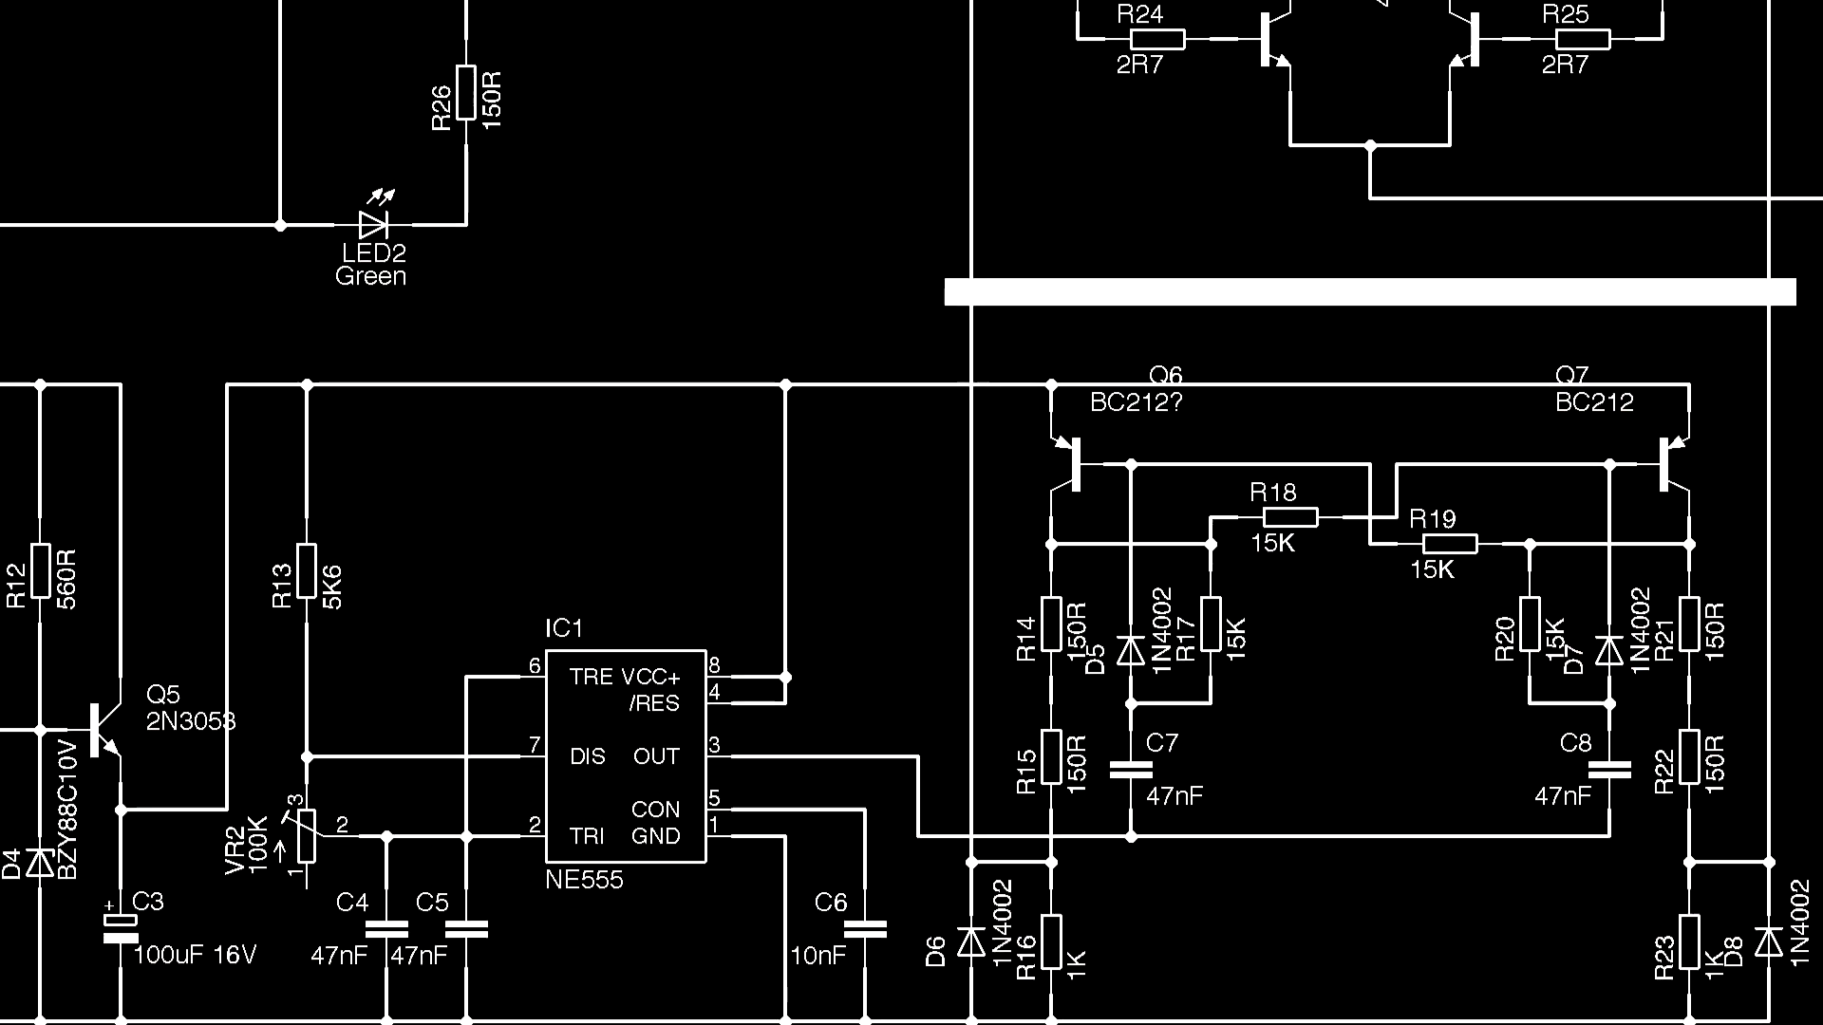
scroll("down", 3)
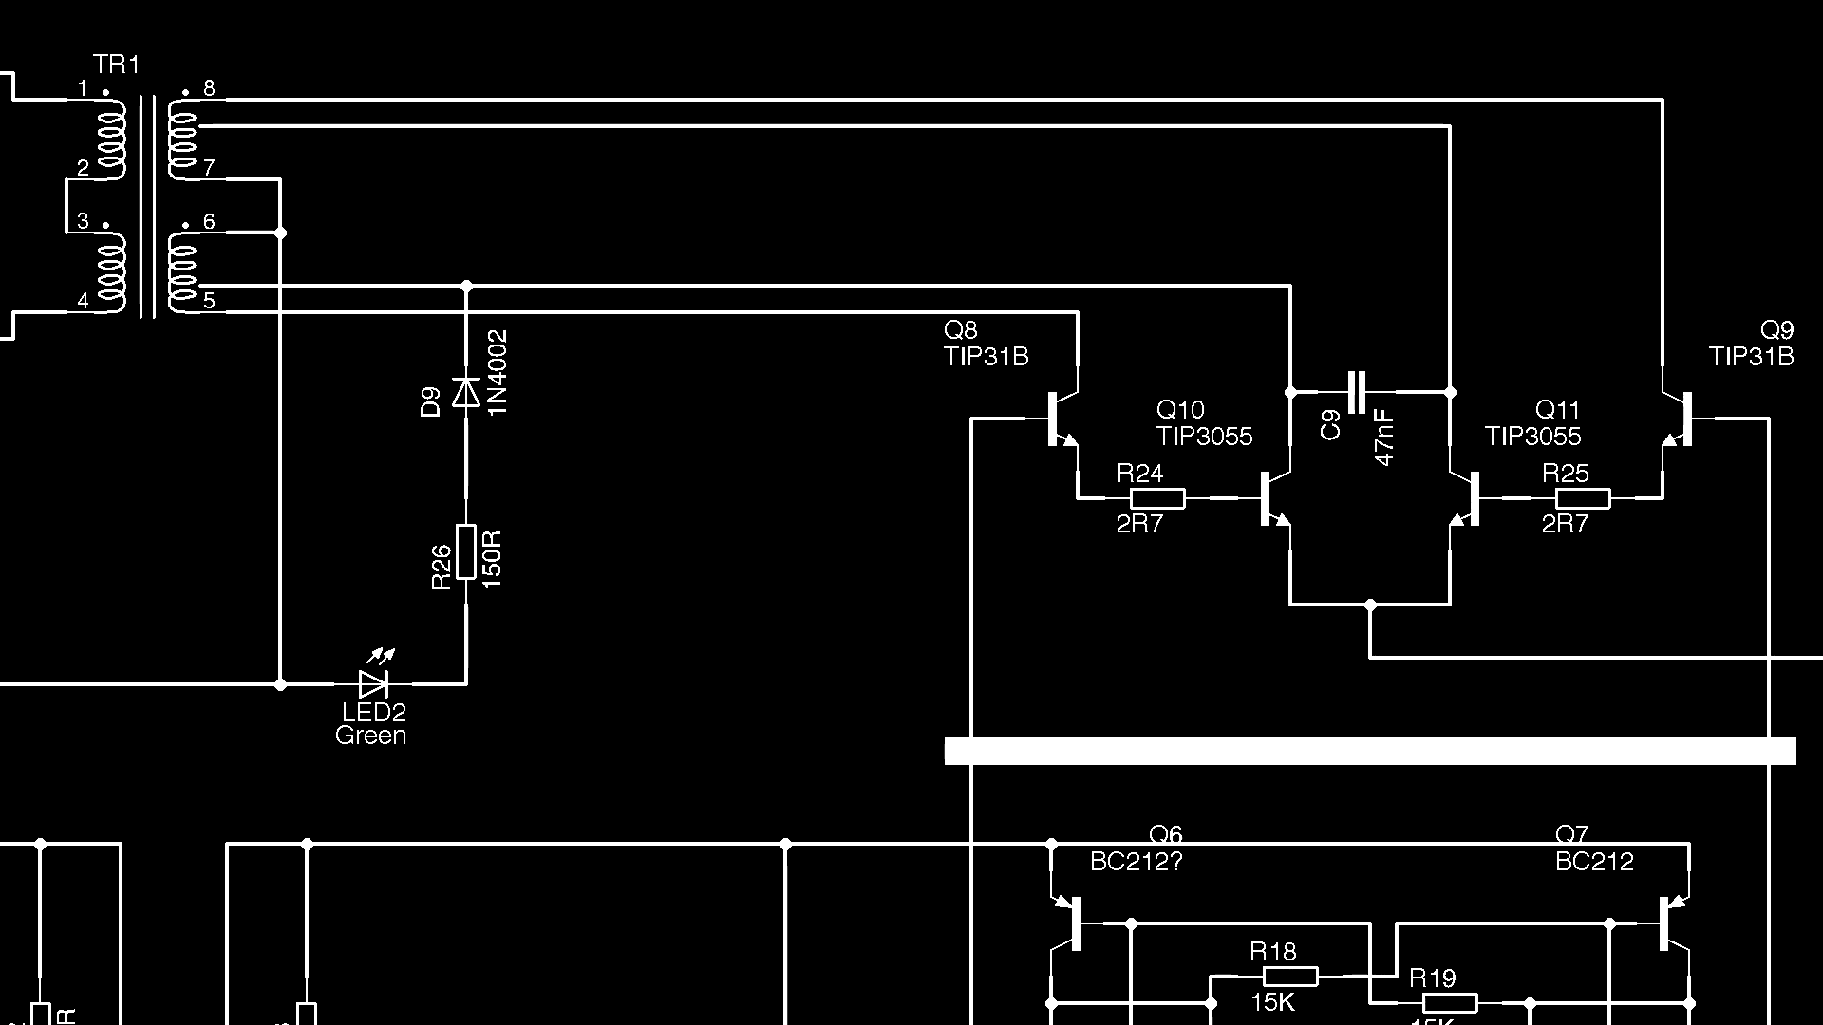